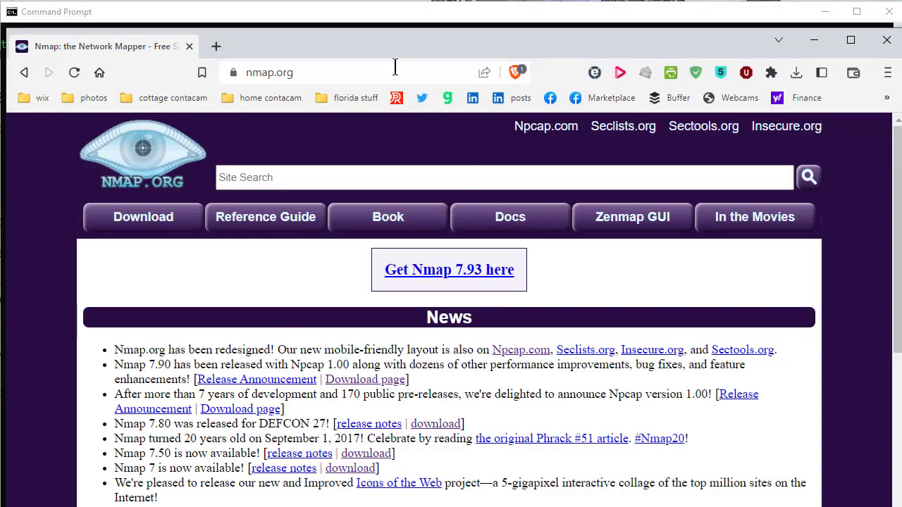
mouse_move(386, 55)
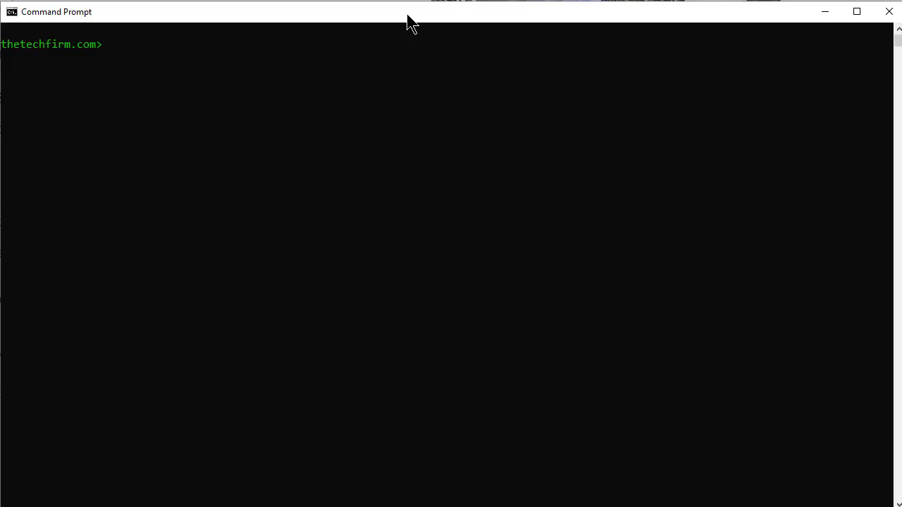
Step: Run a basic nmap scan of 10.44.10.86 to list its open ports
text(nmap)
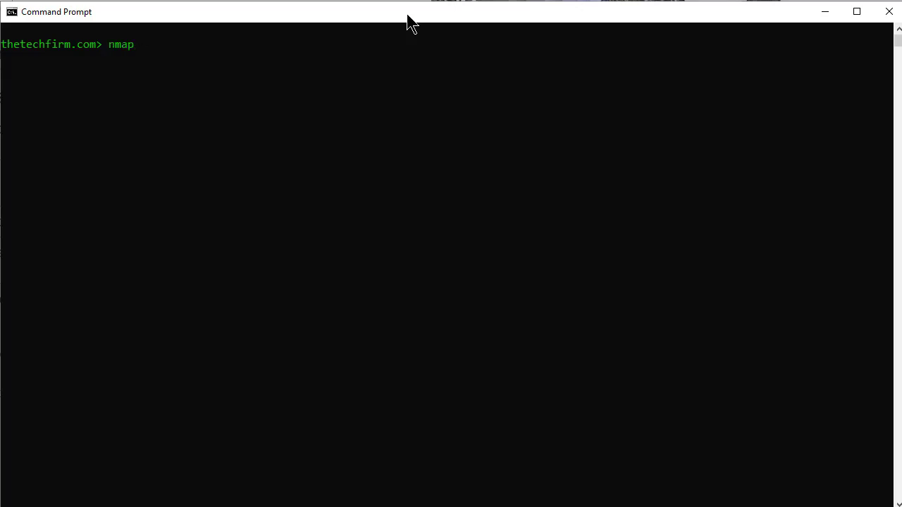
text(10.44.10.86)
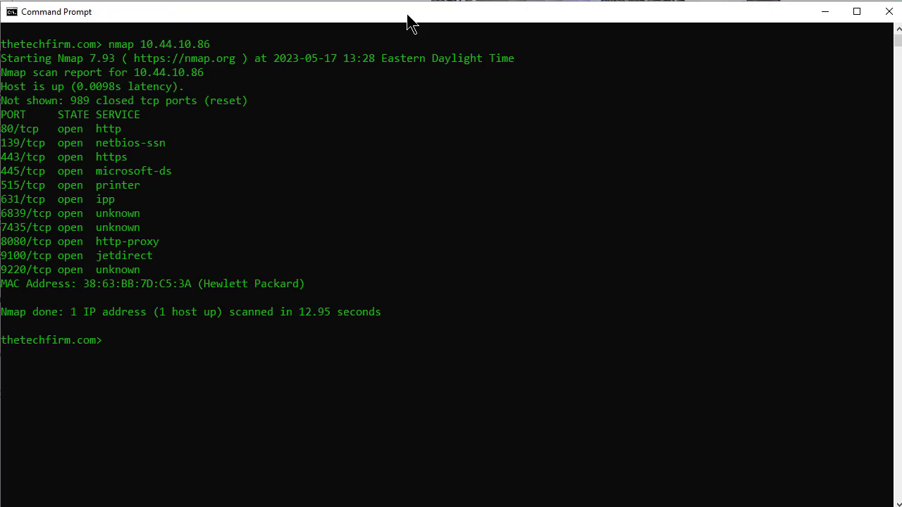
Step: Rescan 10.44.10.86 with -packet-trace and scroll through the sent/received packets to the port report
text(nmap 10.44.10.86 -pa)
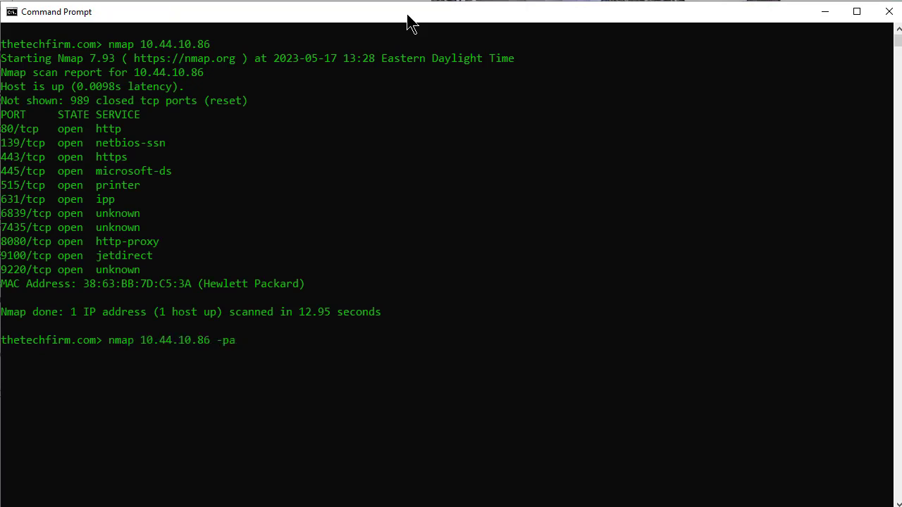
text(cket)
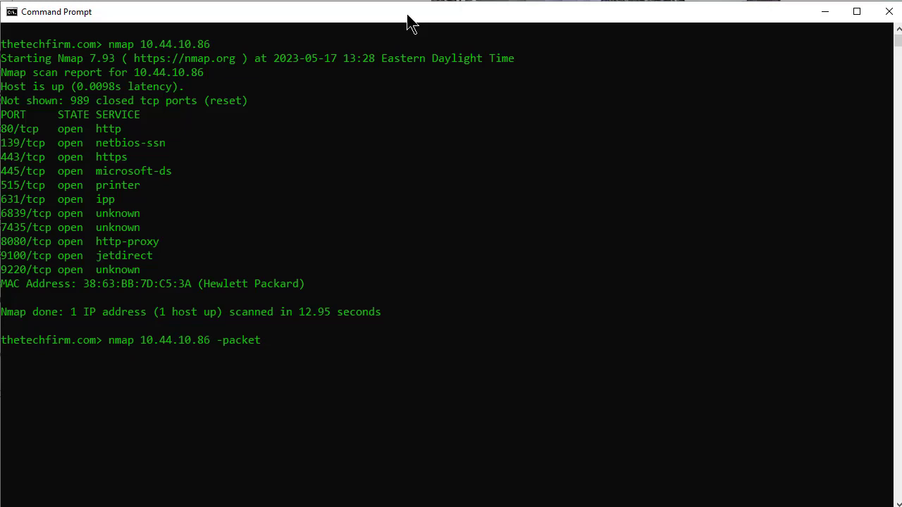
text(-trace)
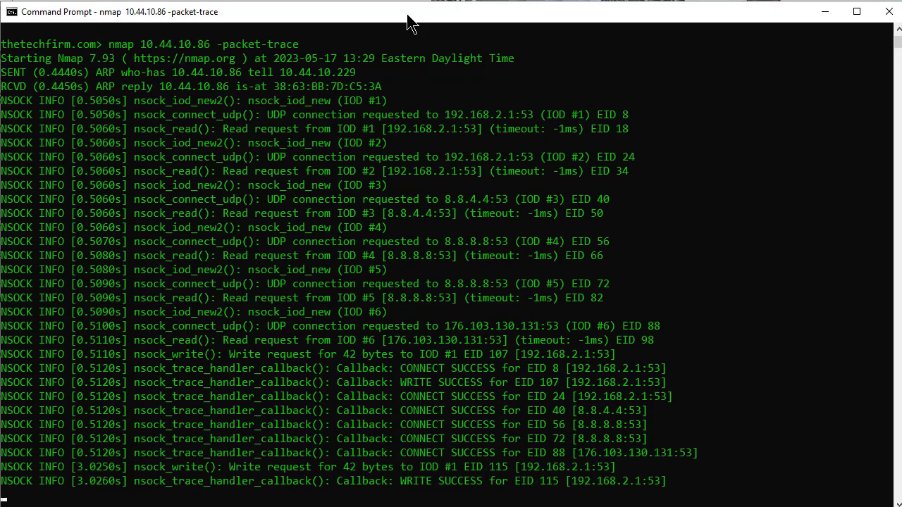
scroll(down, 3)
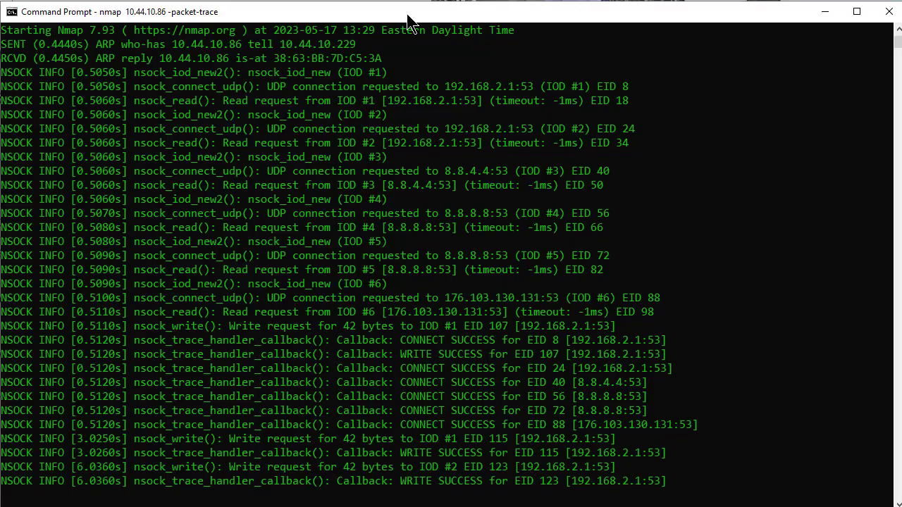
scroll(down, 3)
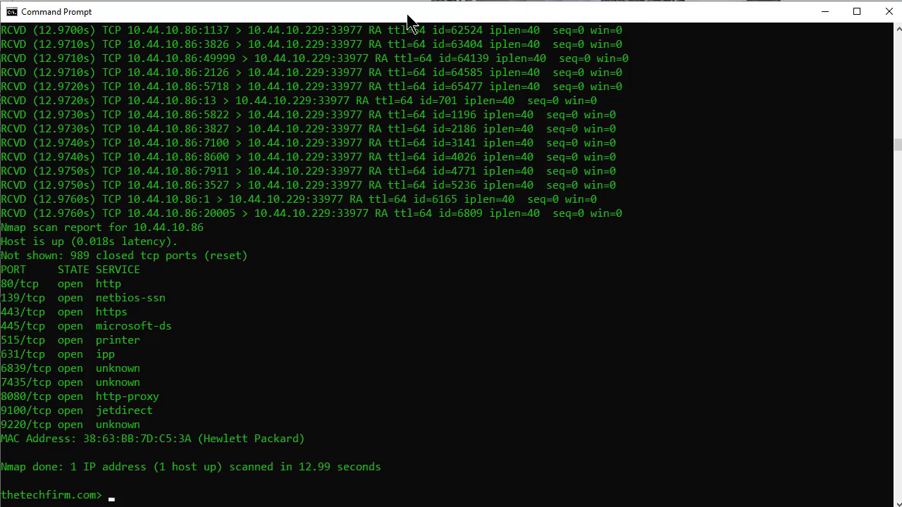
text(nmap 10.44.10.86 -packet-trace)
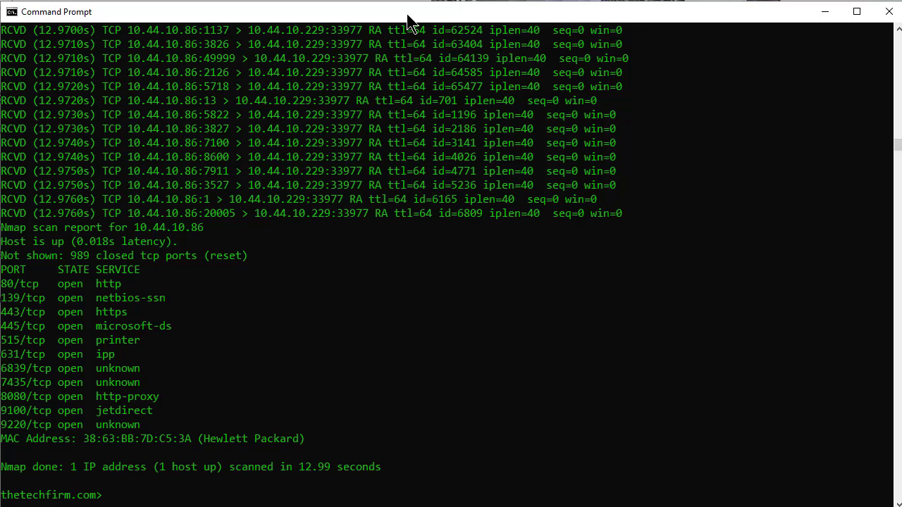
Step: Show nmap's help summary and mark the OUTPUT format options (-oN, -oX, -oG, -oS)
text(nmap)
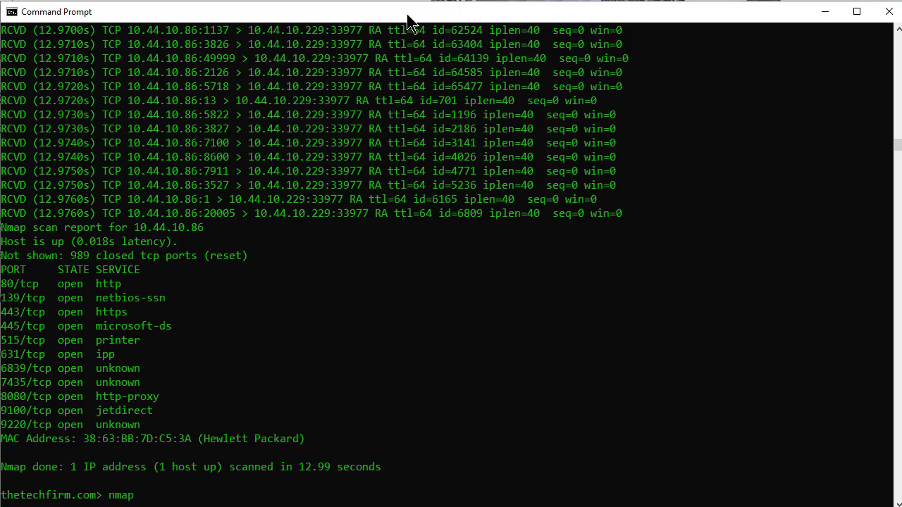
key(Enter)
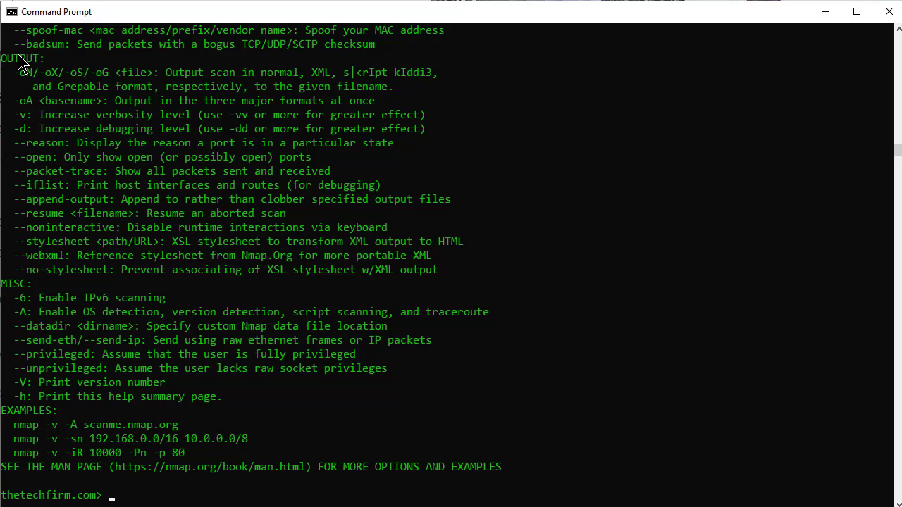
drag(0, 58, 307, 71)
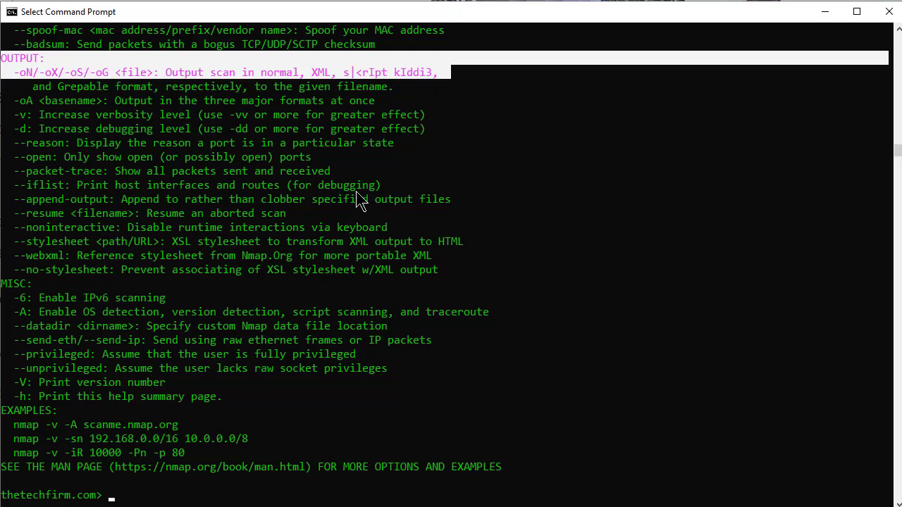
mouse_move(387, 93)
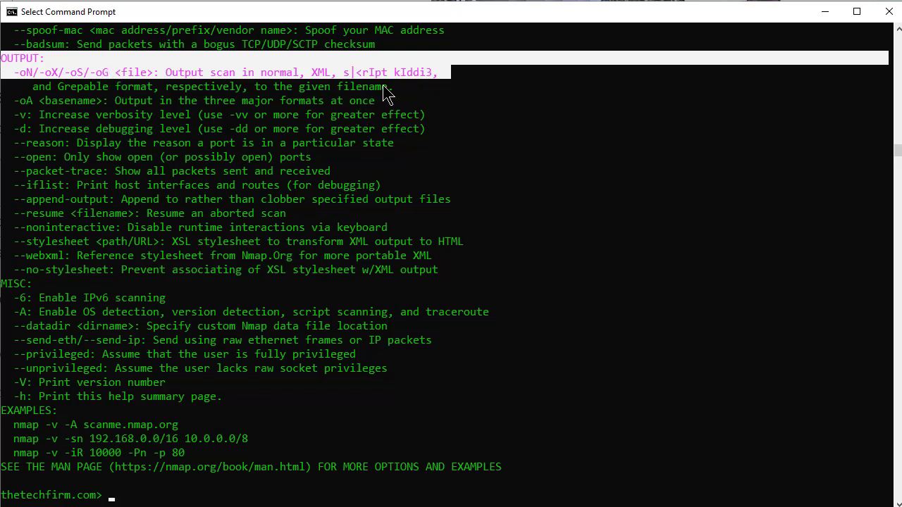
mouse_move(206, 102)
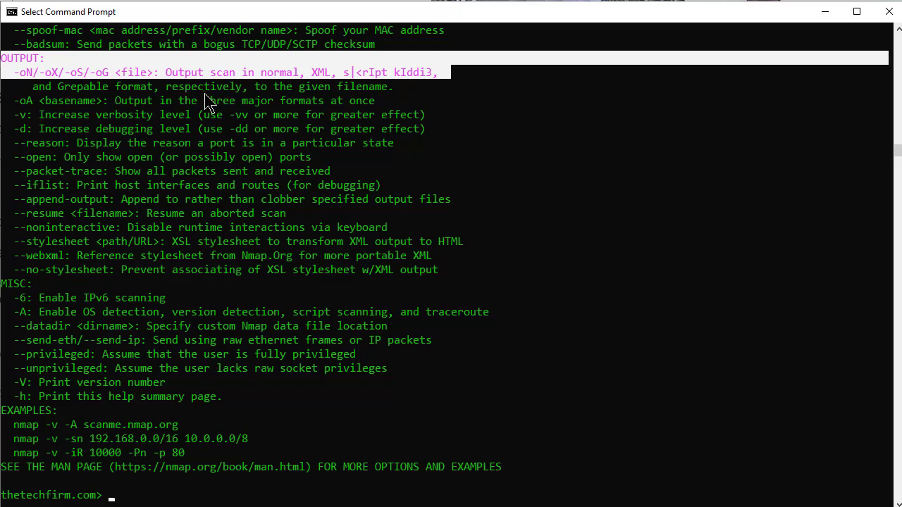
mouse_move(56, 86)
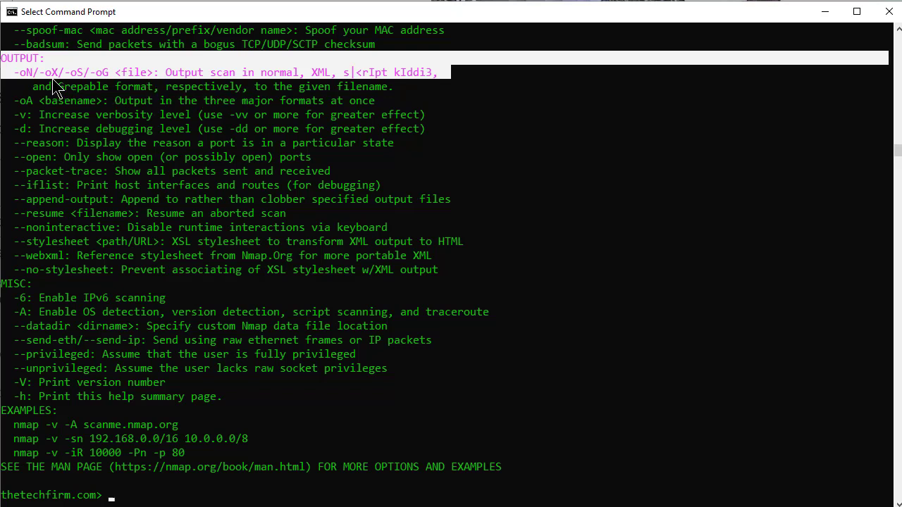
mouse_move(282, 87)
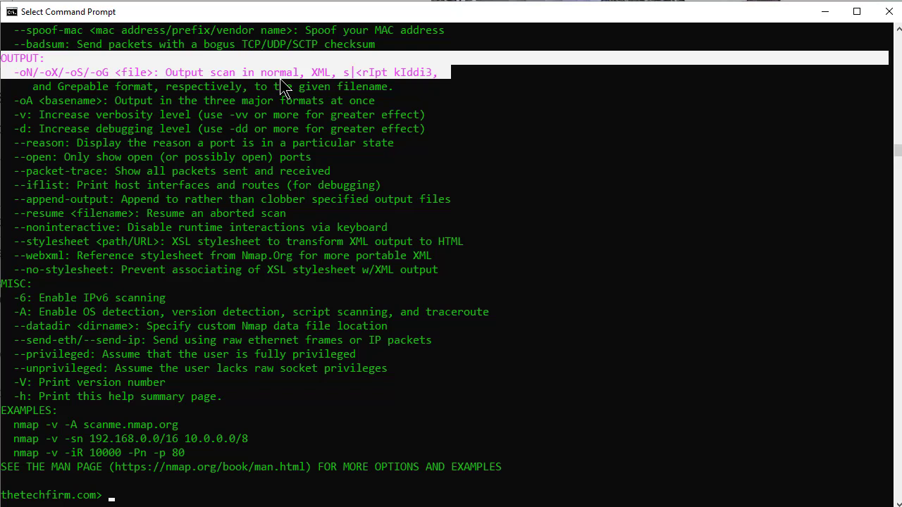
mouse_move(317, 86)
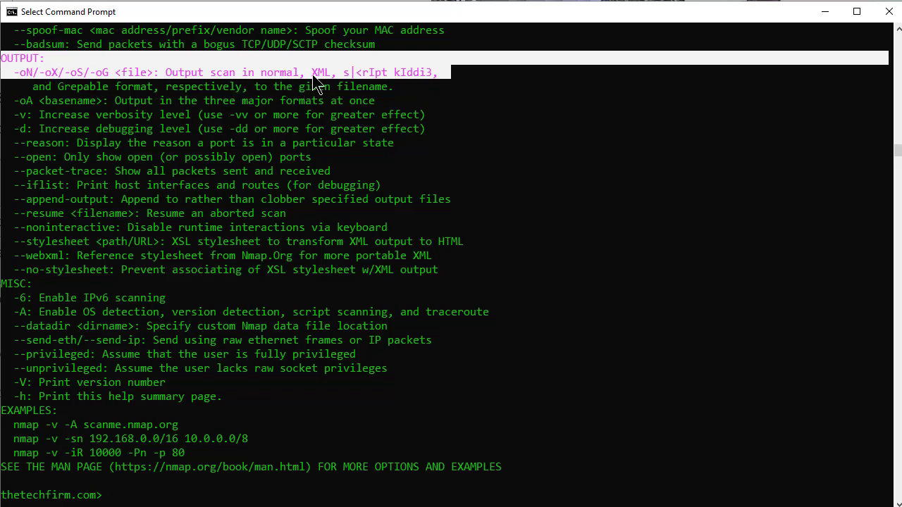
mouse_move(322, 93)
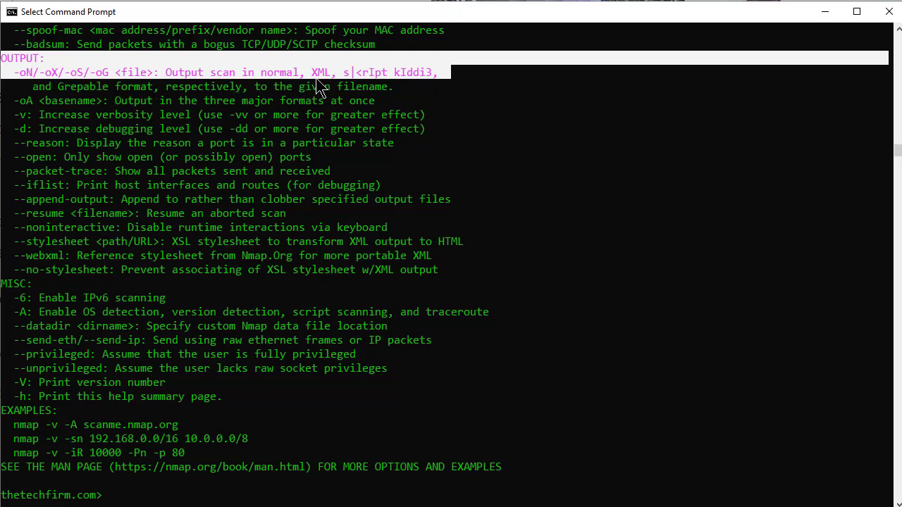
mouse_move(113, 96)
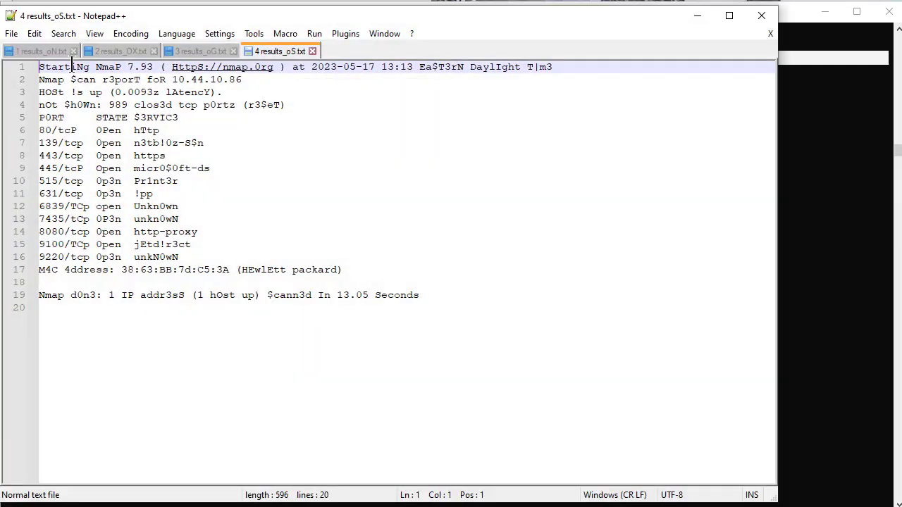
Step: Review results_oN.txt to the end in Notepad++, then switch to results_OX.txt
click(39, 51)
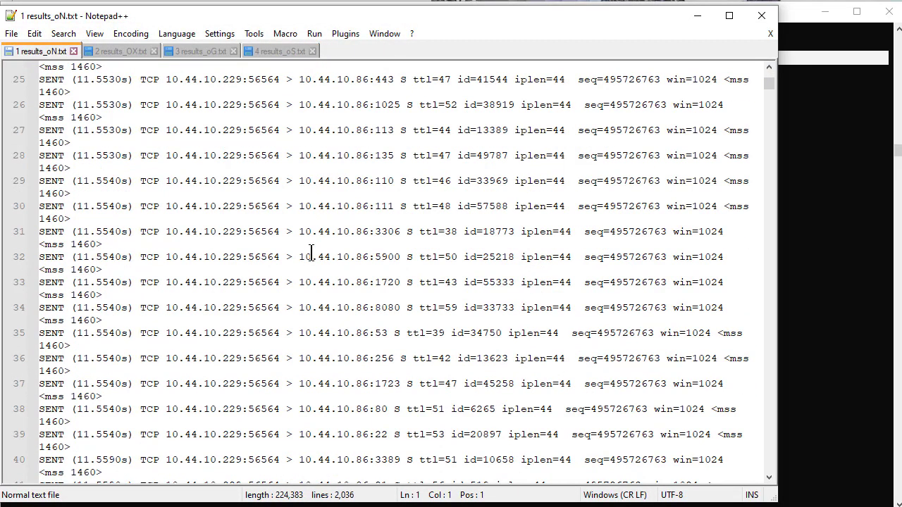
scroll(down, 3)
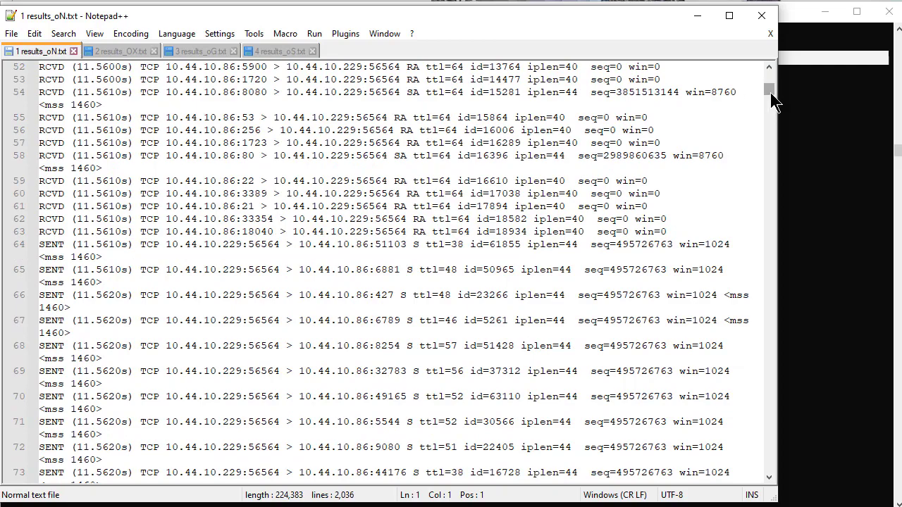
scroll(down, 3)
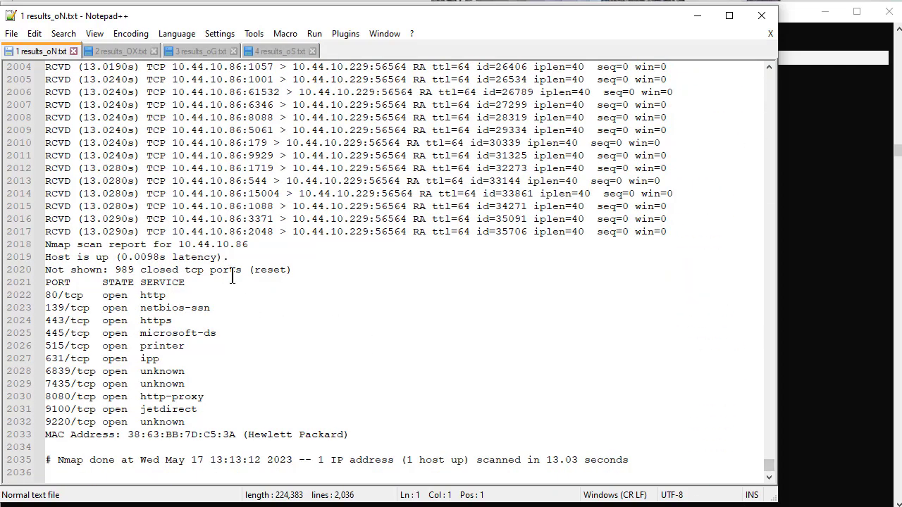
click(117, 51)
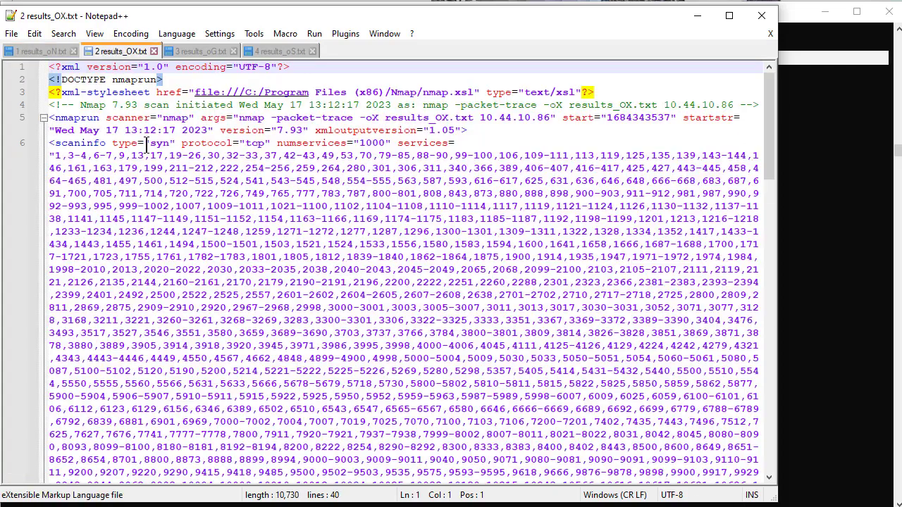
Step: Highlight the scaninfo element in the XML results, then switch to results_oG.txt
double_click(67, 67)
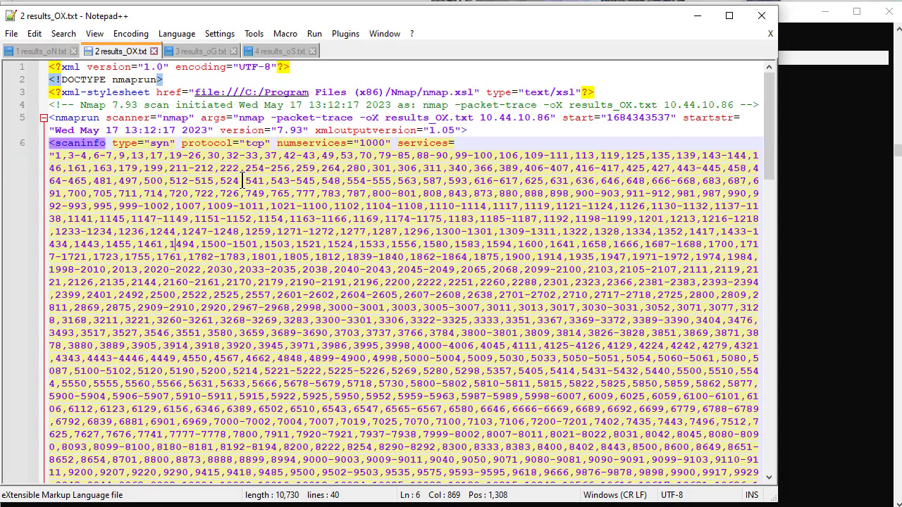
click(198, 51)
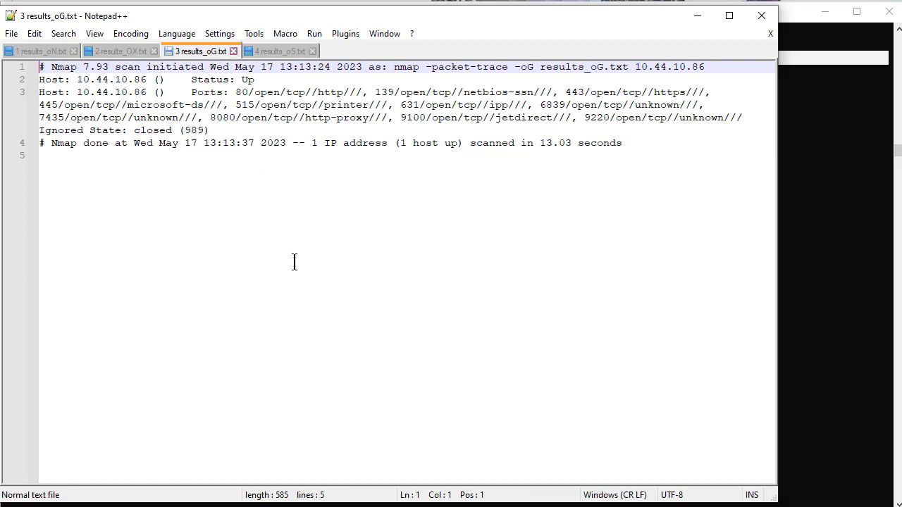
mouse_move(333, 104)
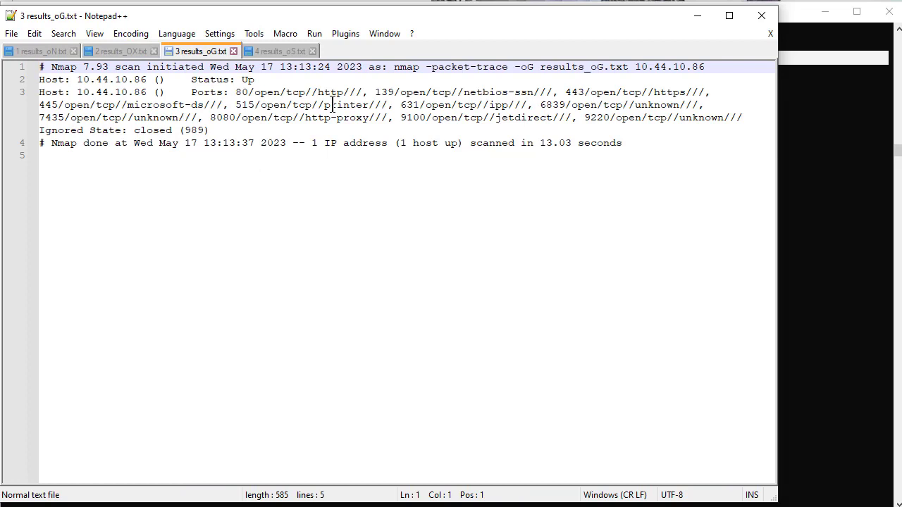
Step: Switch from the grepable results to the script-kiddie file results_oS.txt
click(285, 51)
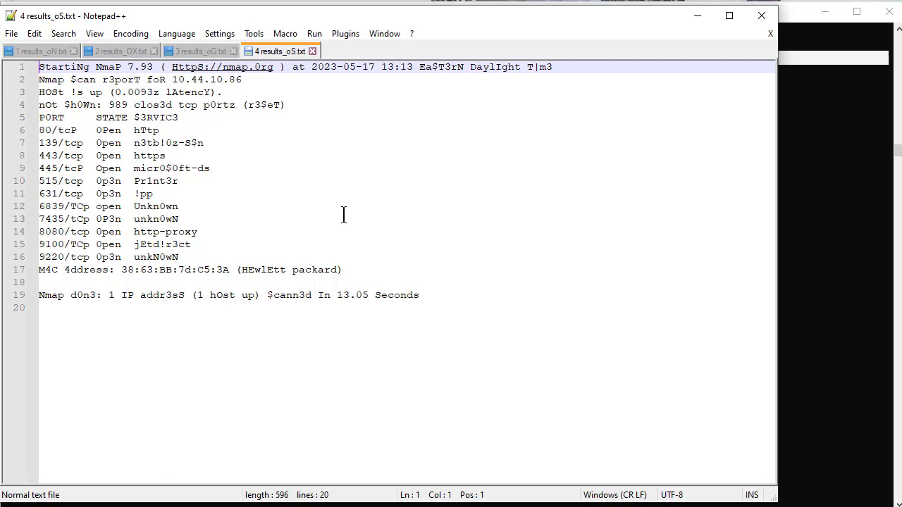
mouse_move(358, 226)
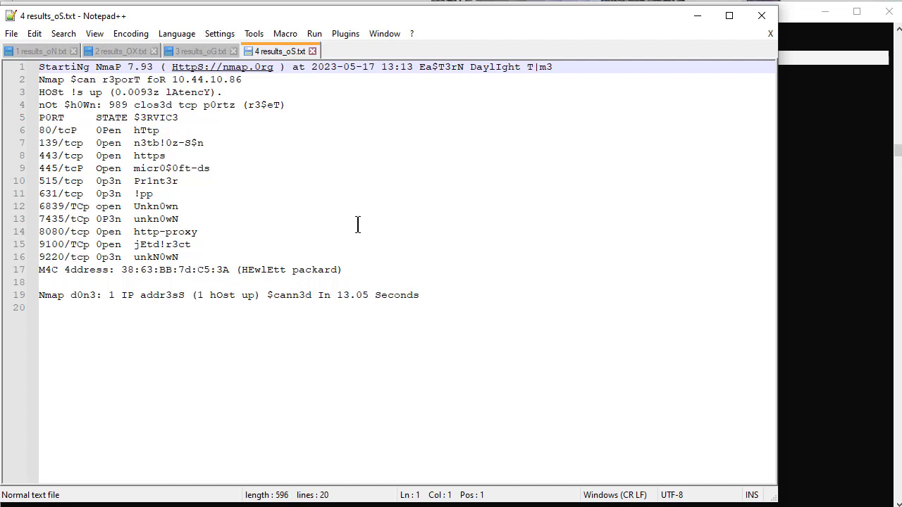